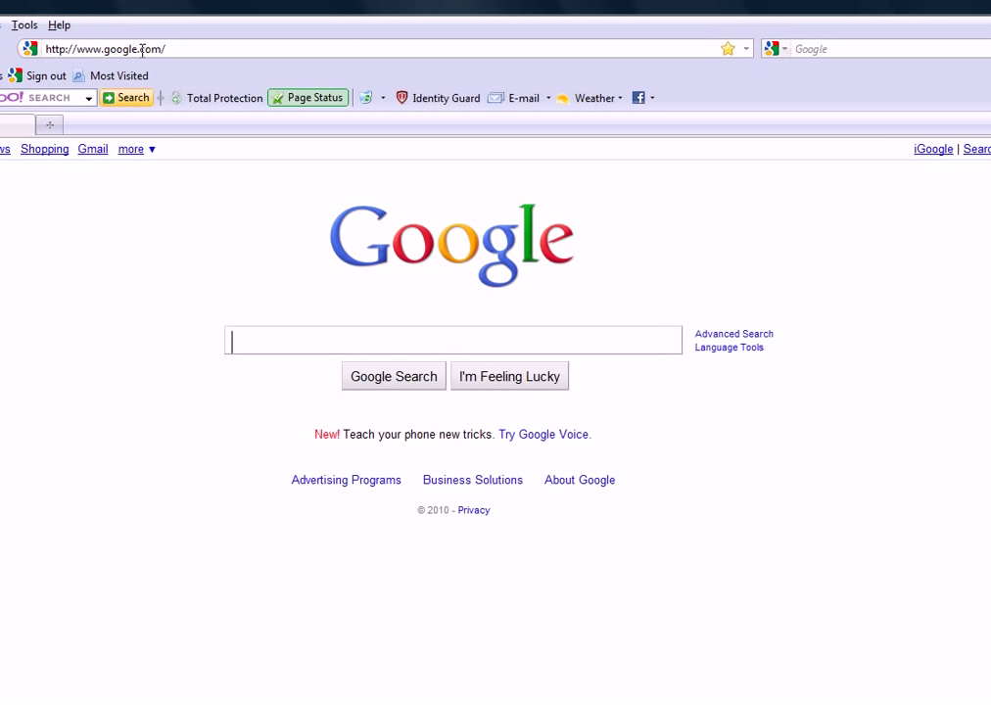
text(www.dr)
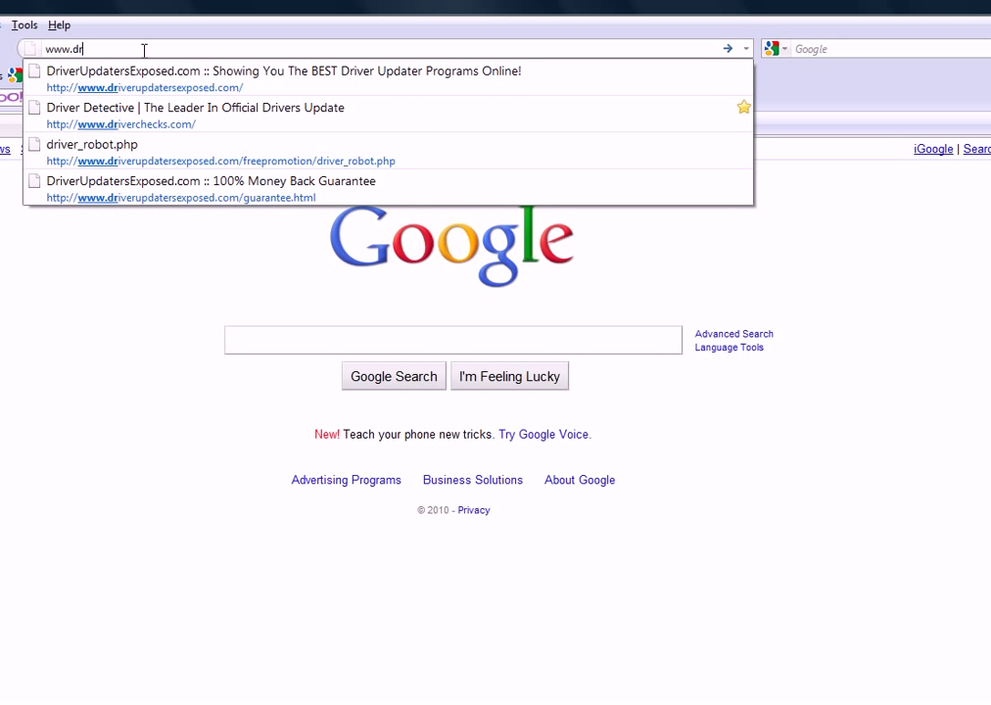
click(284, 70)
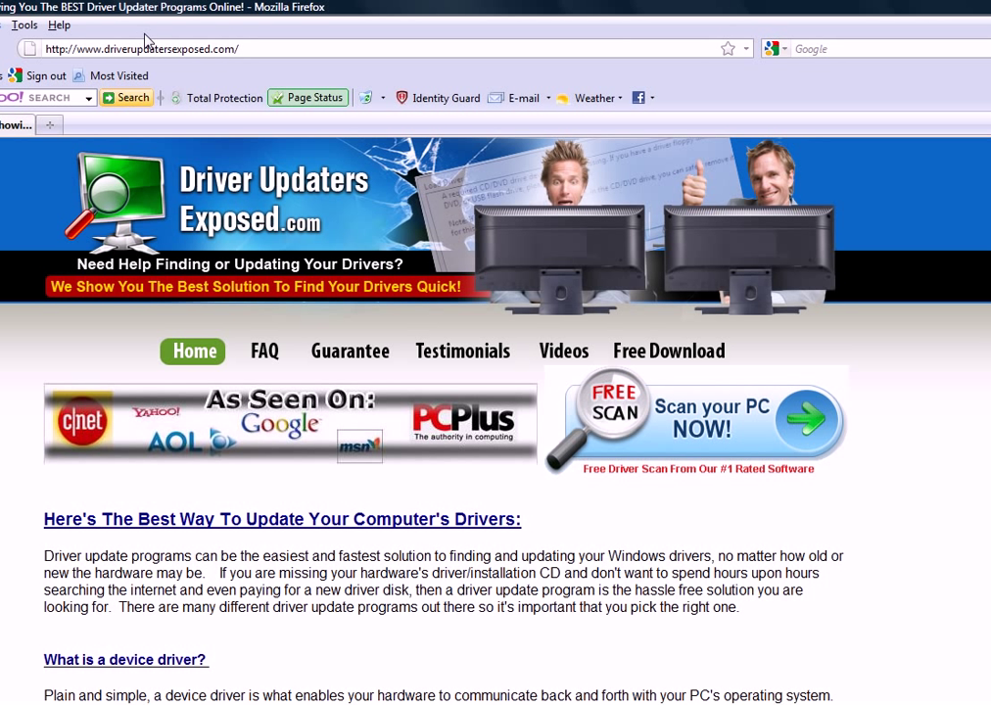
mouse_move(672, 435)
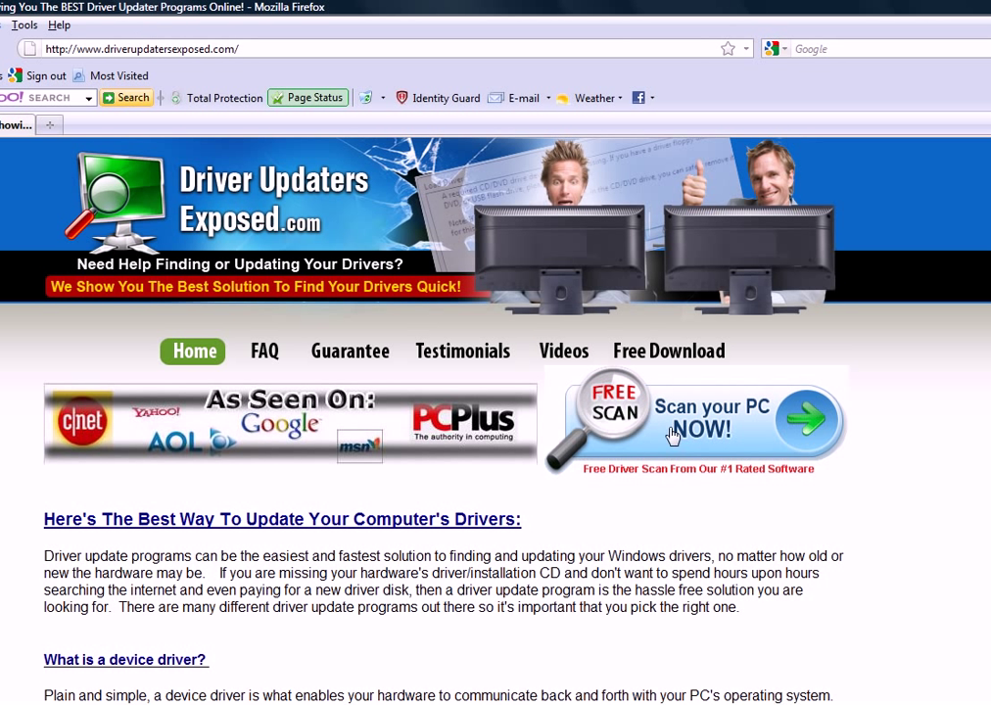
click(671, 434)
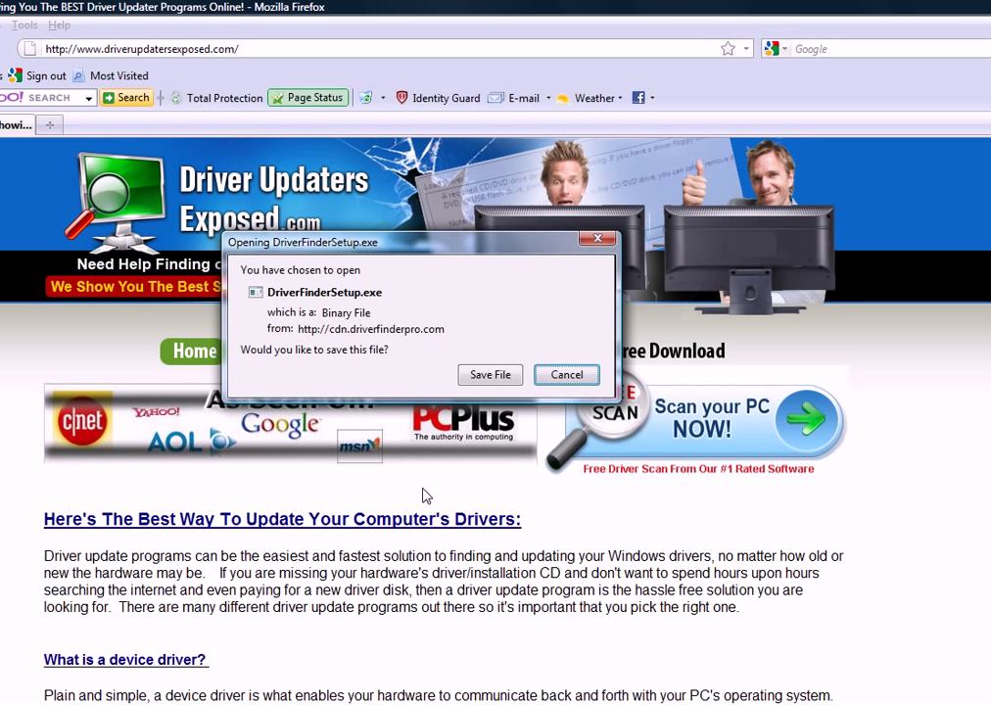
Step: Dismiss the installer prompt and run a new DriverFinder scan listing 23 out-of-date drivers
click(566, 374)
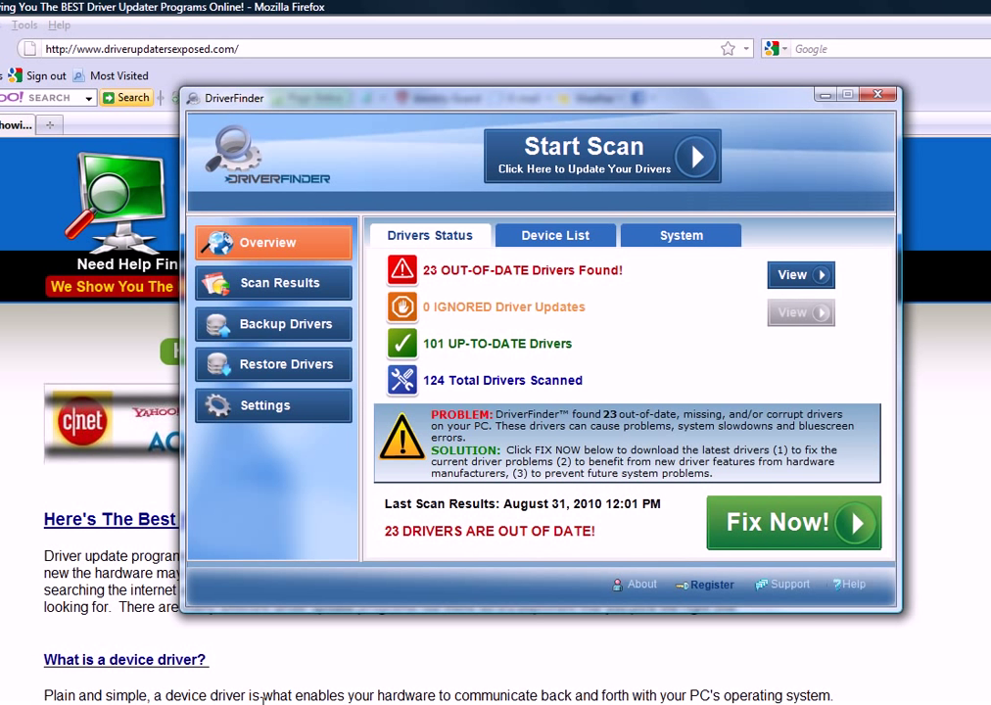
mouse_move(514, 205)
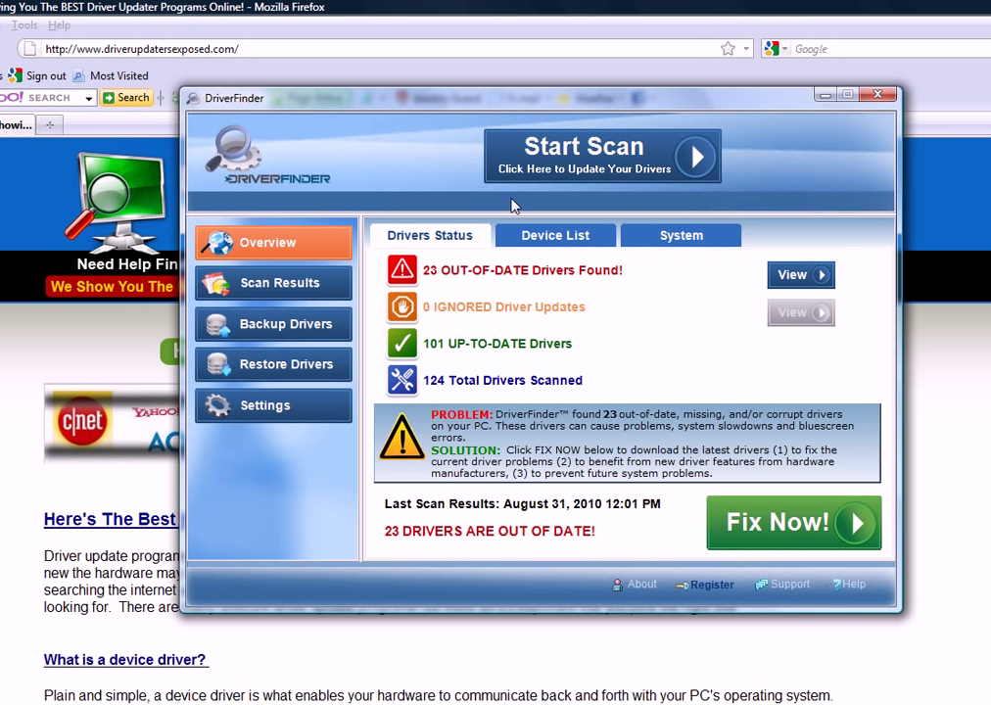
mouse_move(672, 228)
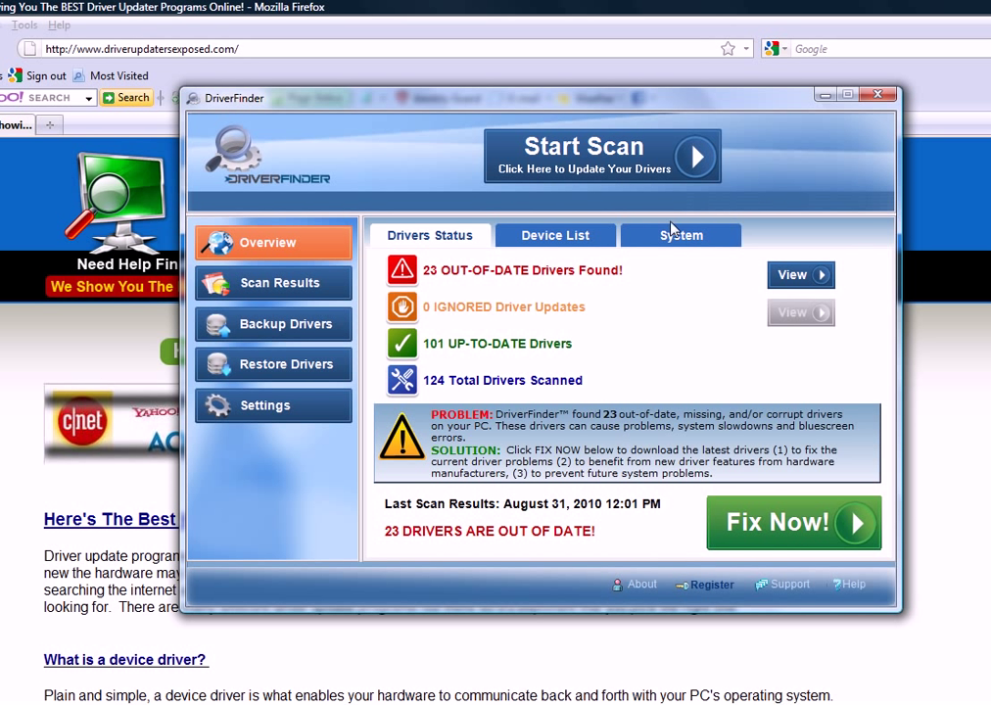
click(602, 155)
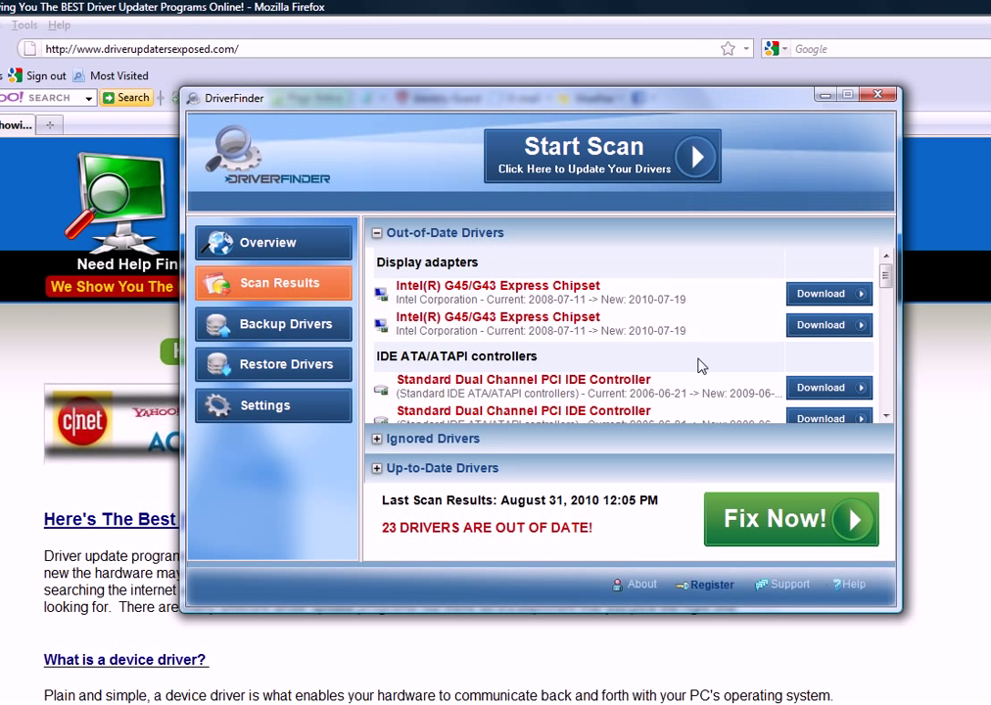
mouse_move(613, 423)
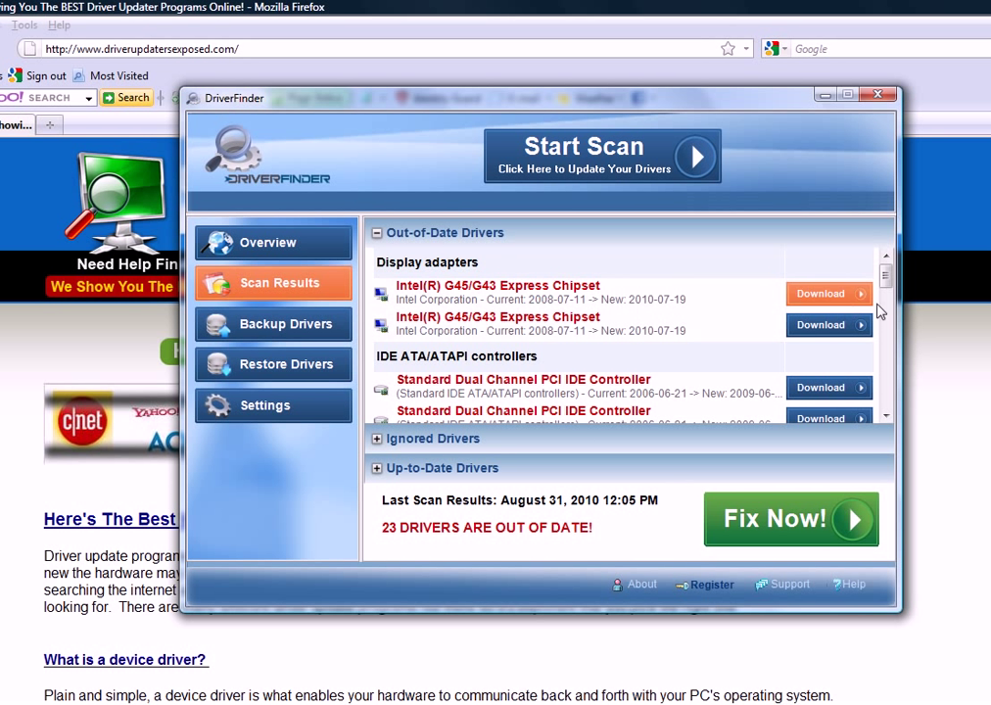
mouse_move(660, 475)
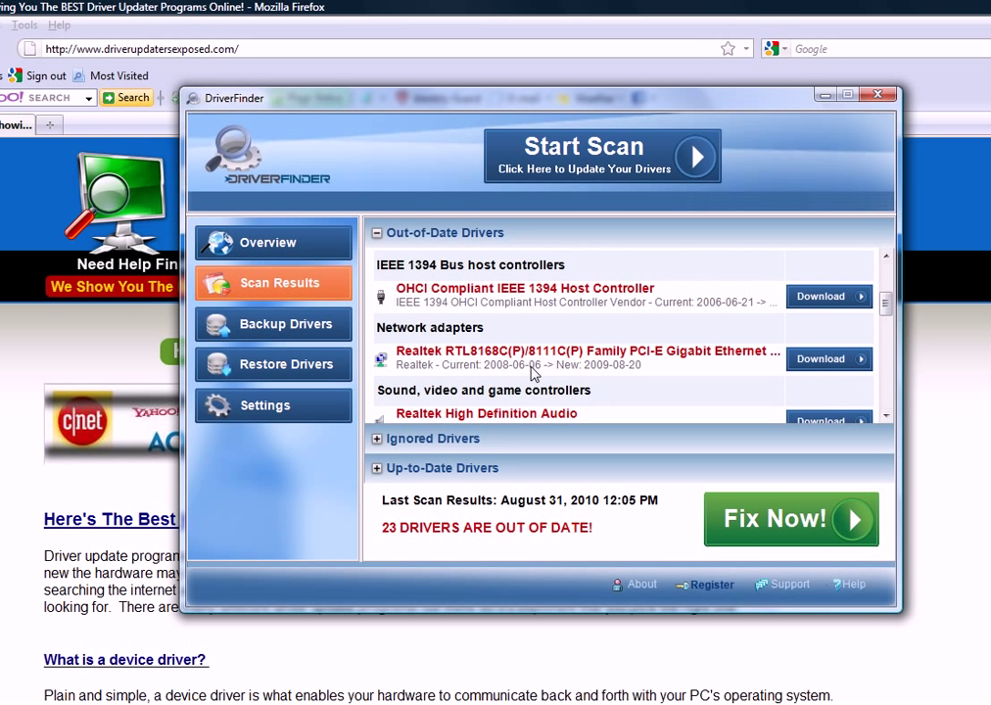
scroll(down, 3)
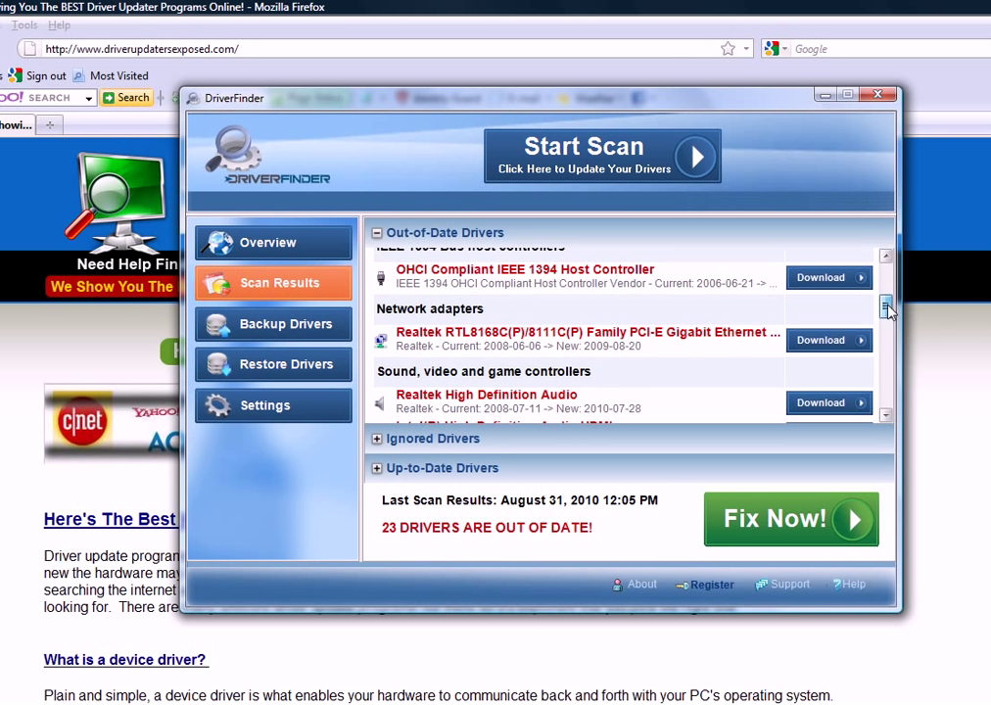
scroll(down, 3)
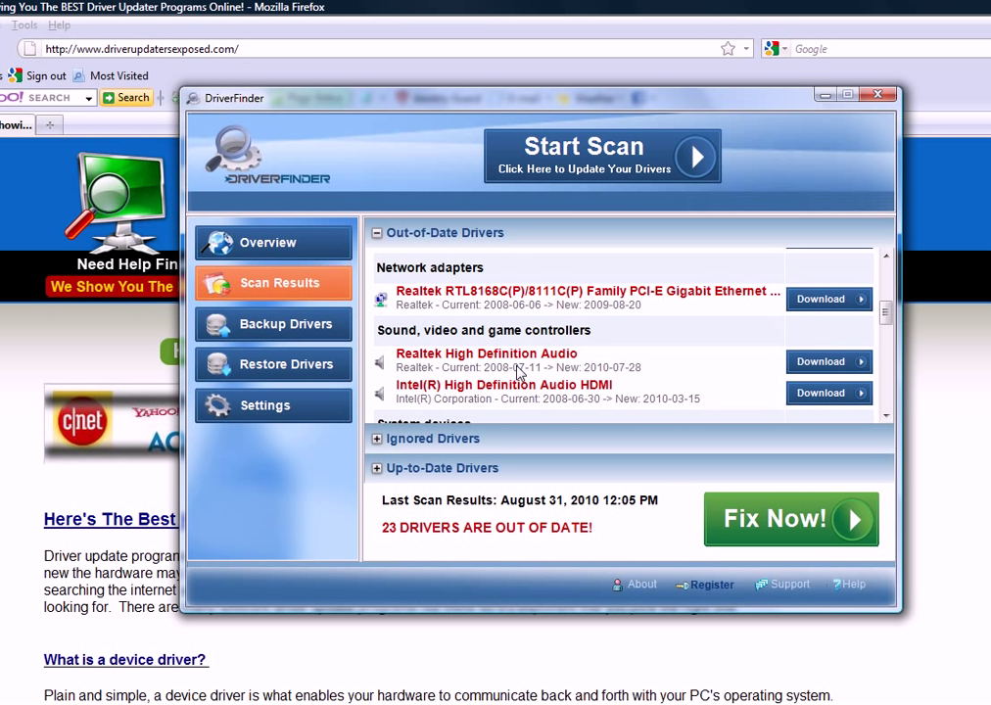
mouse_move(475, 383)
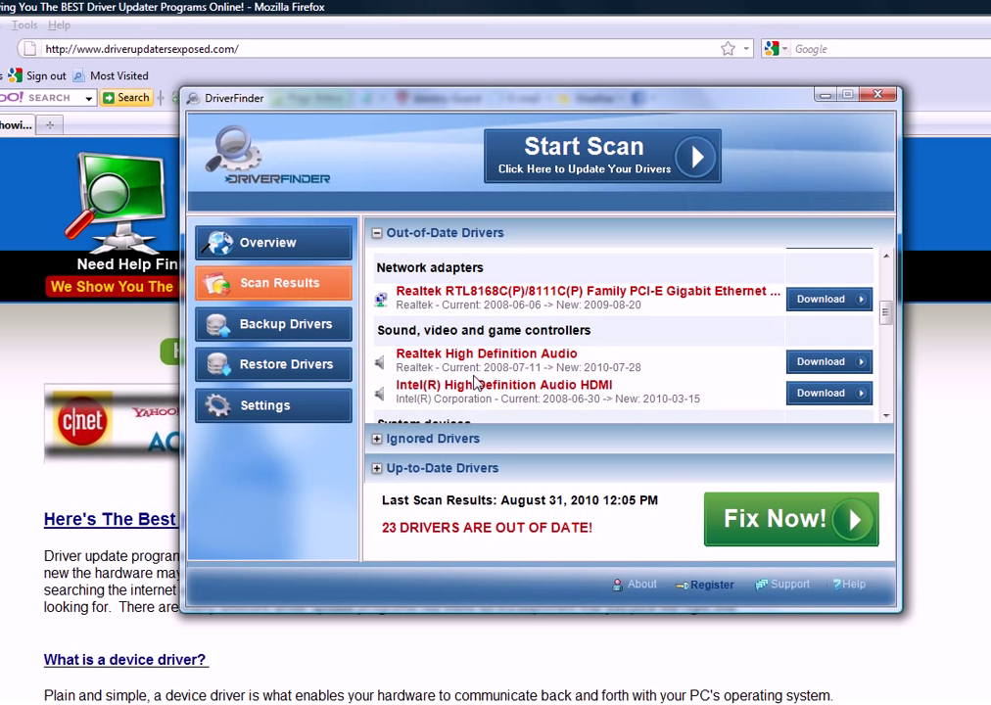
mouse_move(524, 394)
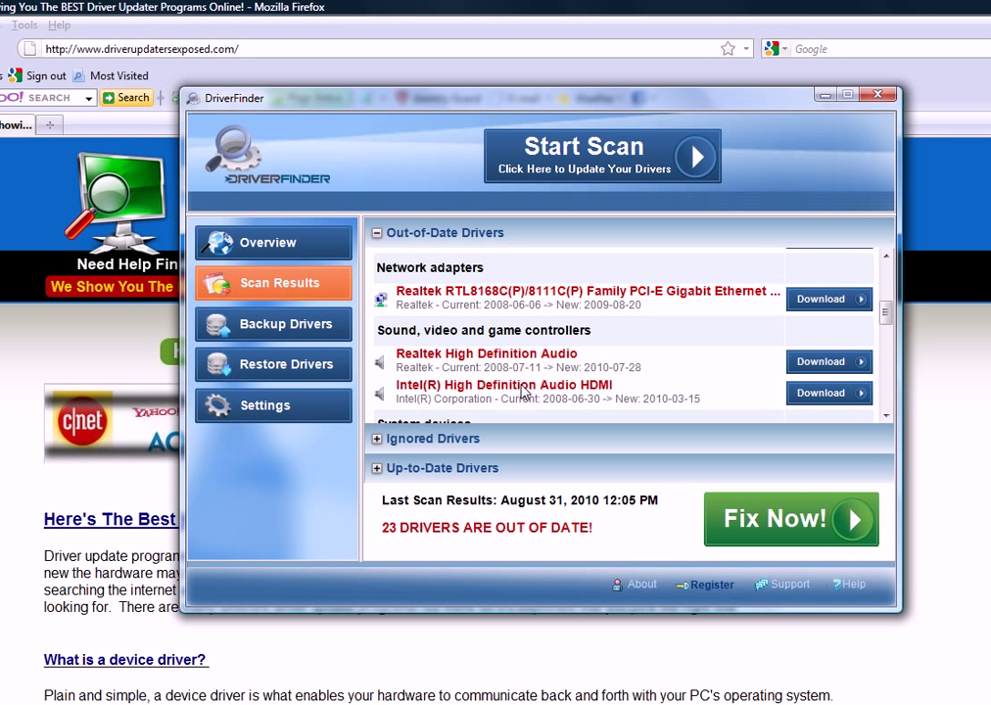
mouse_move(498, 384)
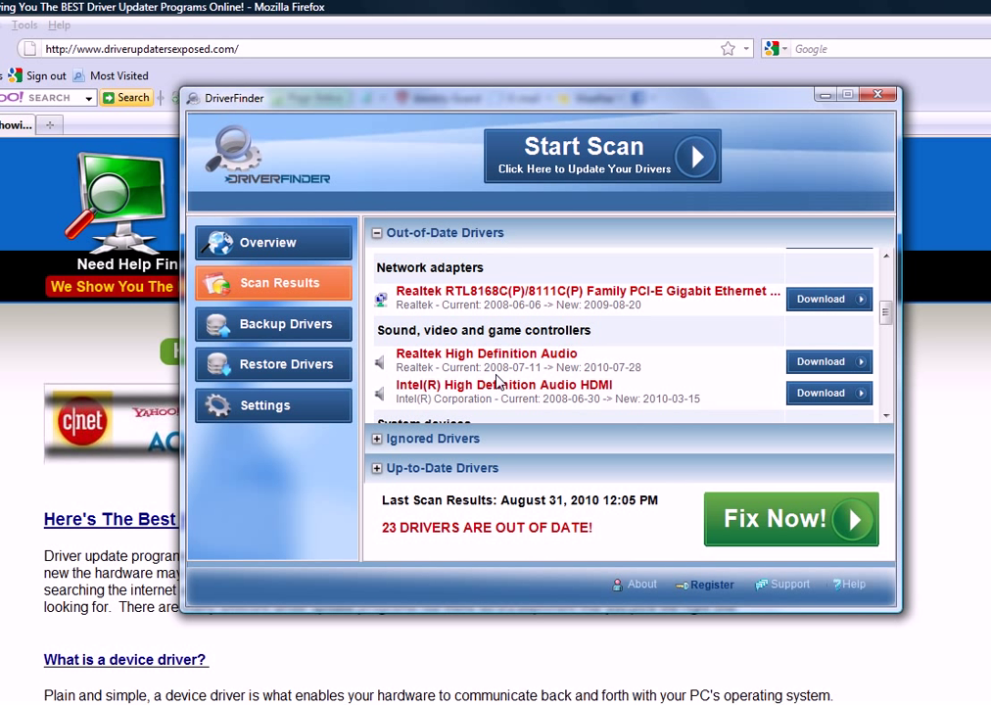
mouse_move(754, 378)
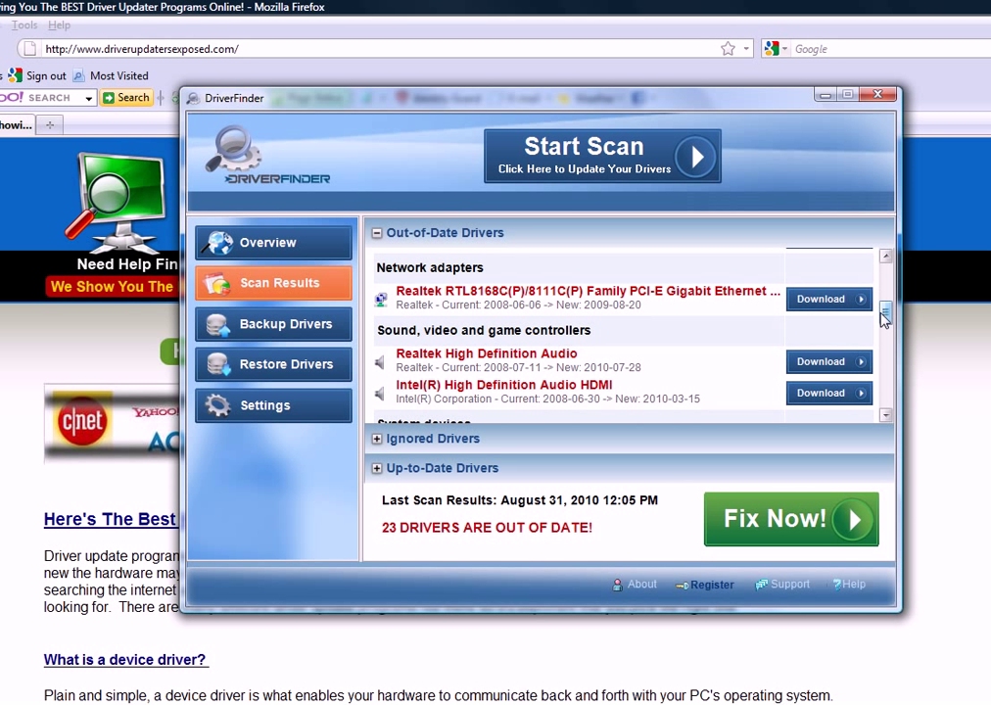
scroll(down, 3)
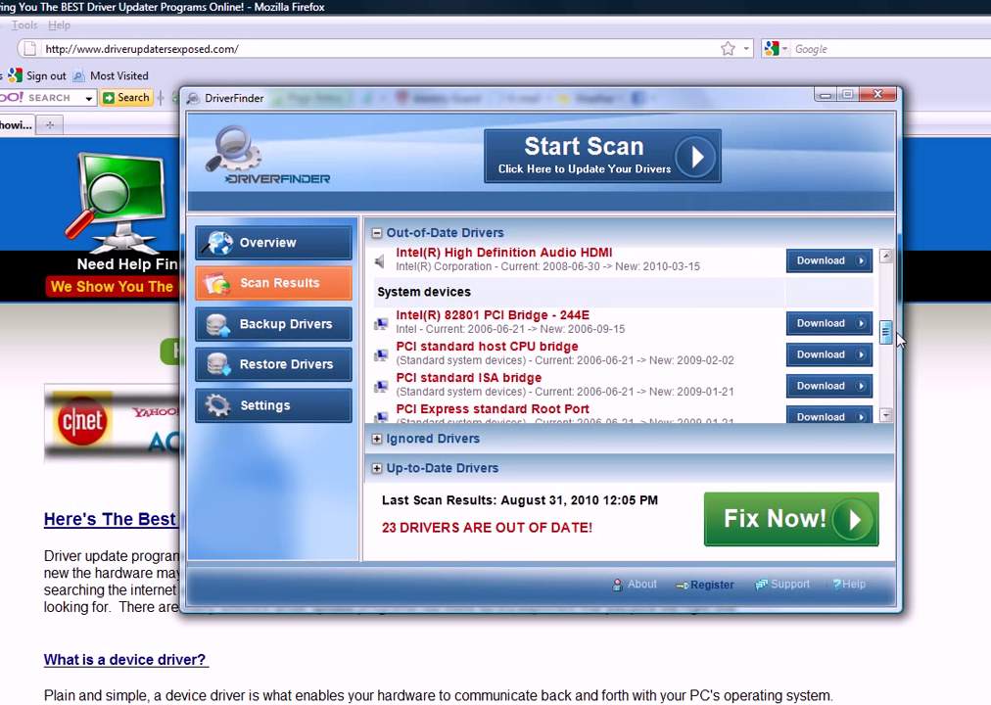
scroll(down, 3)
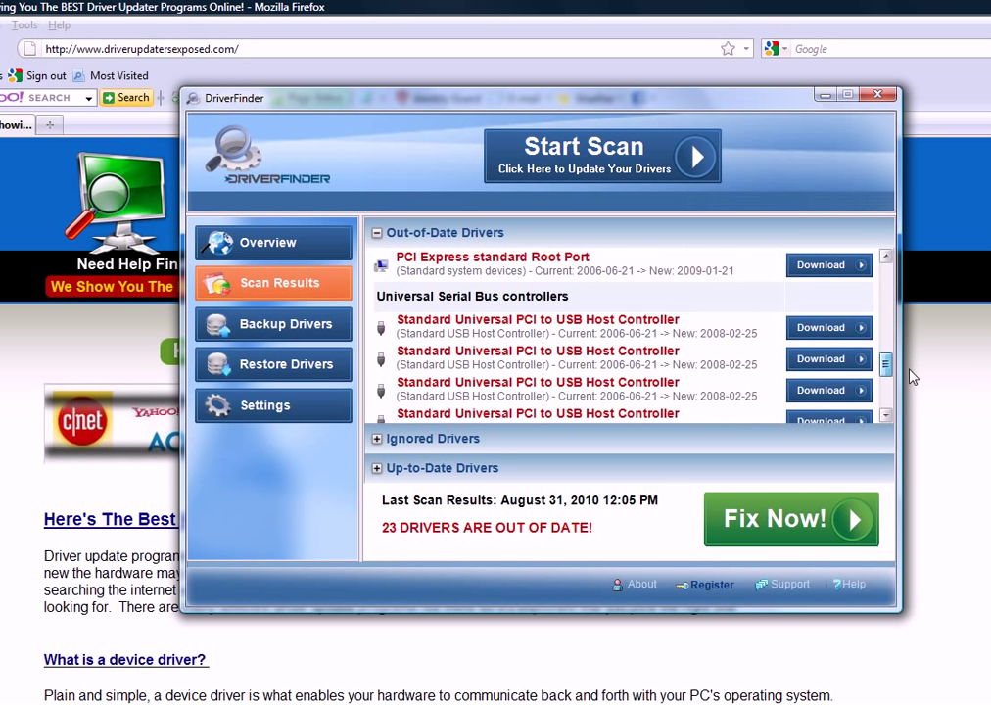
scroll(down, 3)
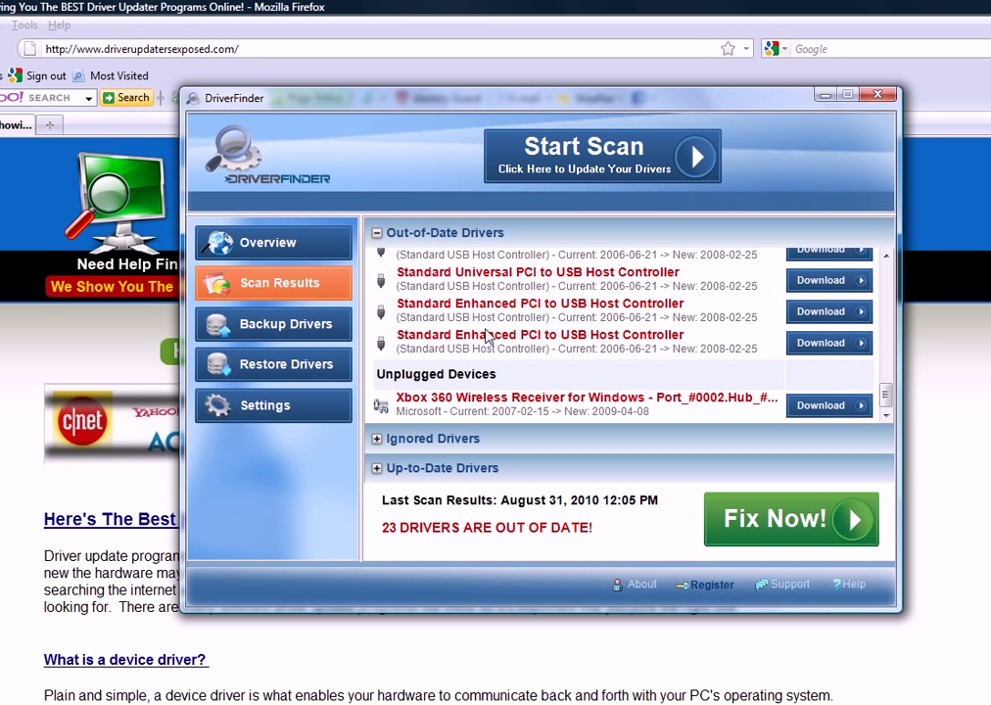
mouse_move(598, 287)
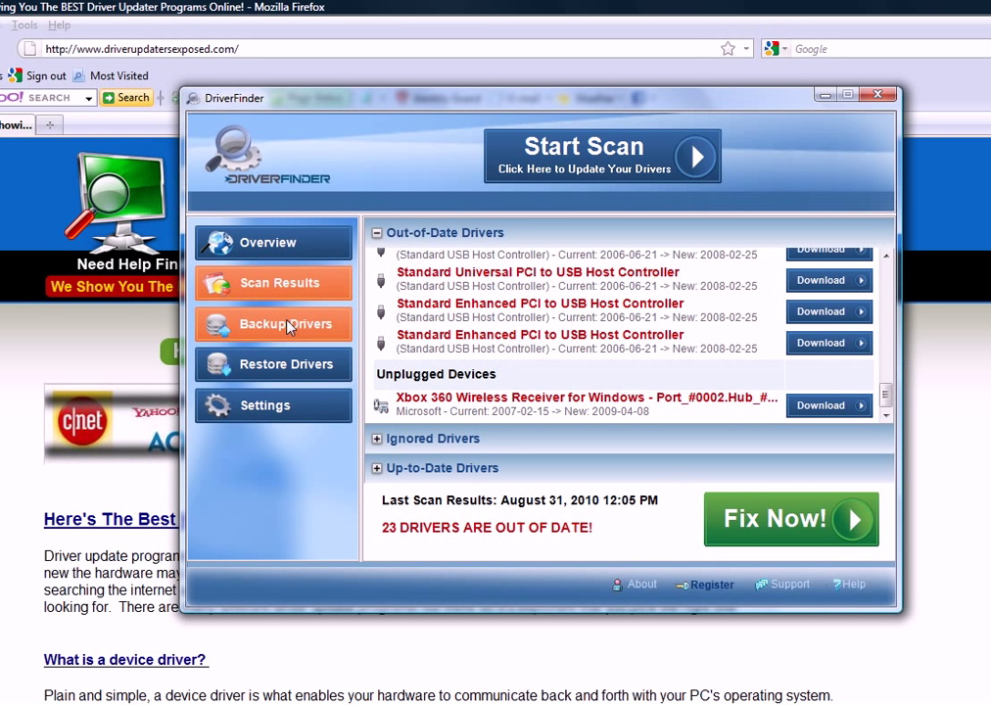
mouse_move(297, 336)
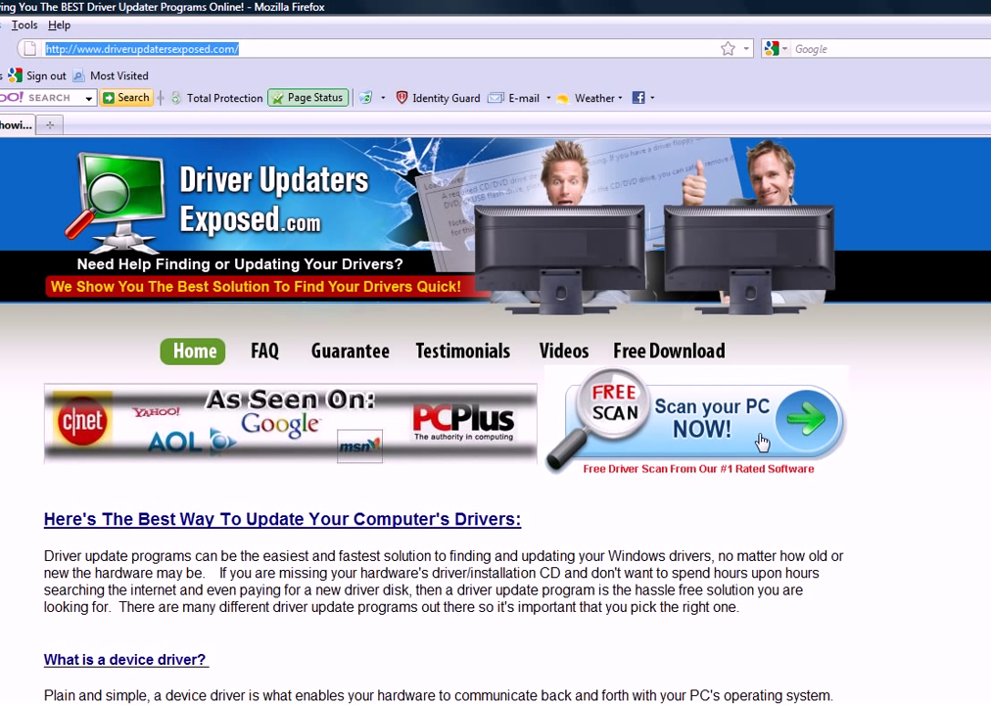
click(762, 441)
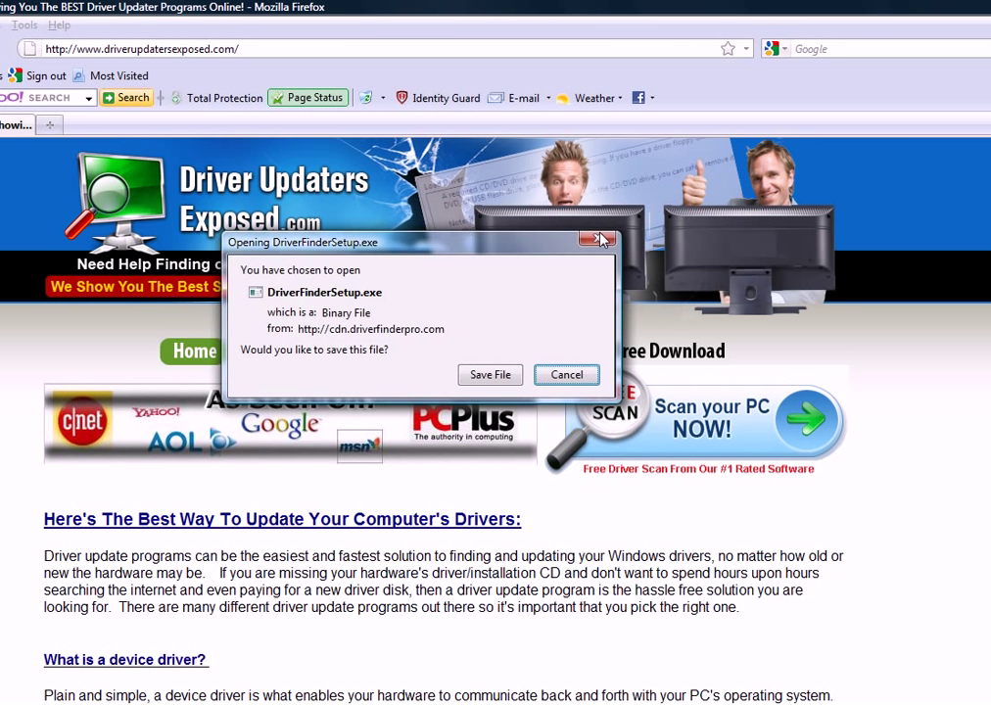
click(490, 374)
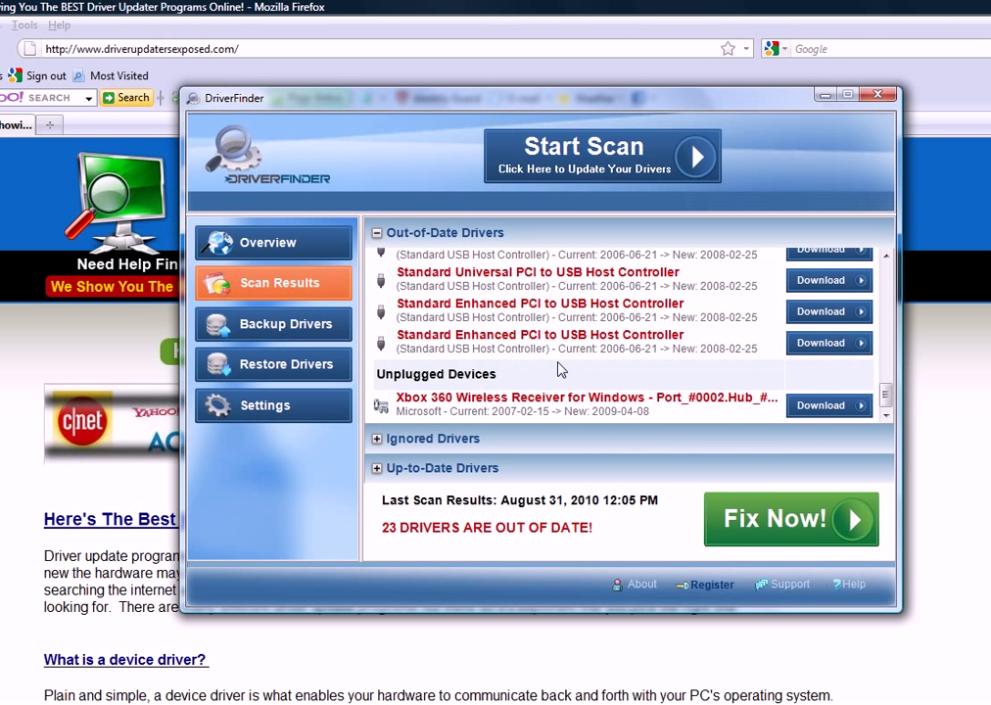
mouse_move(763, 432)
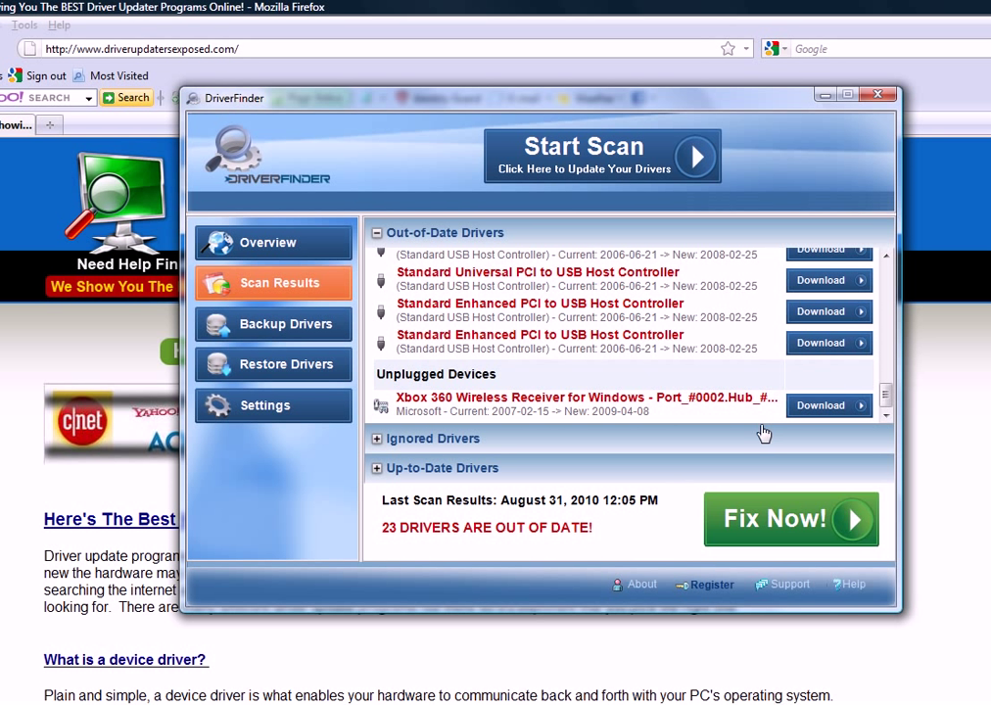
mouse_move(511, 416)
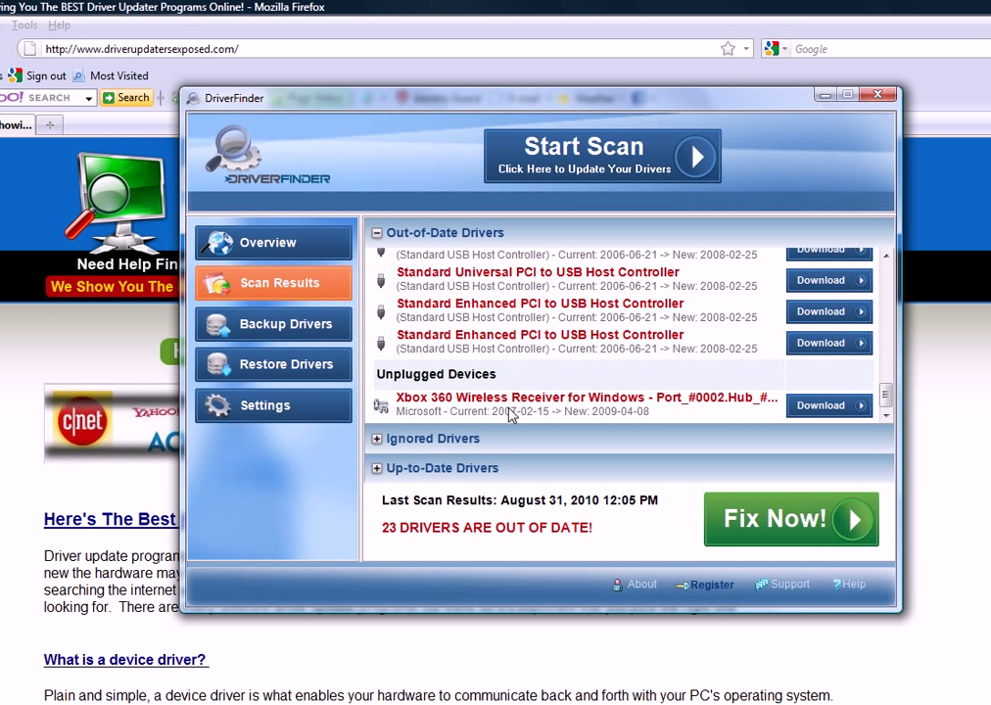
mouse_move(294, 325)
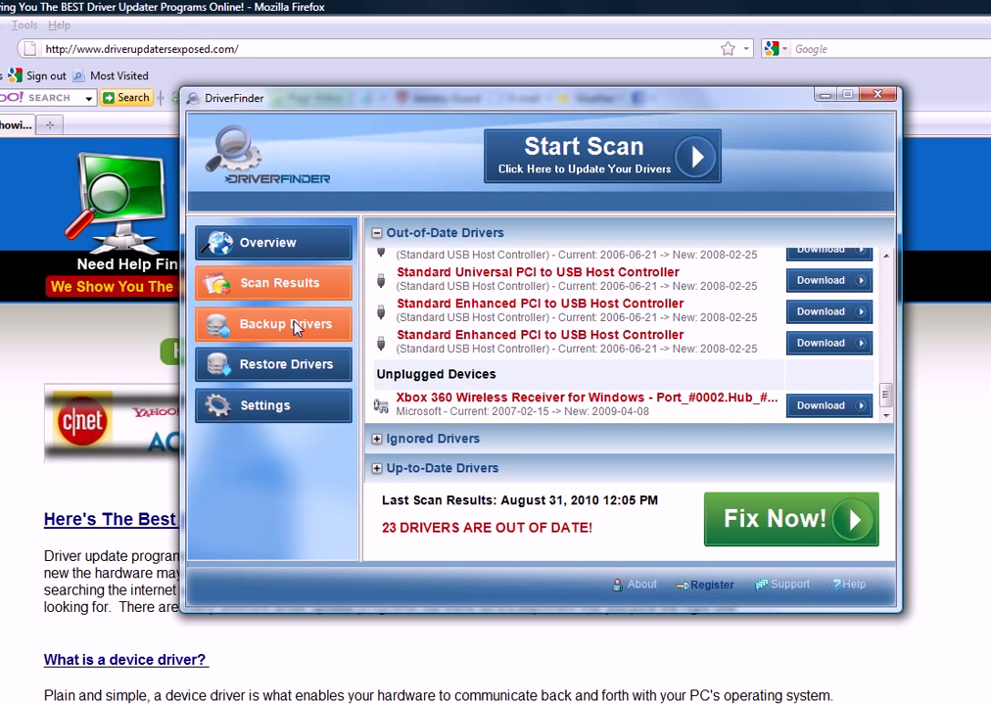
mouse_move(294, 332)
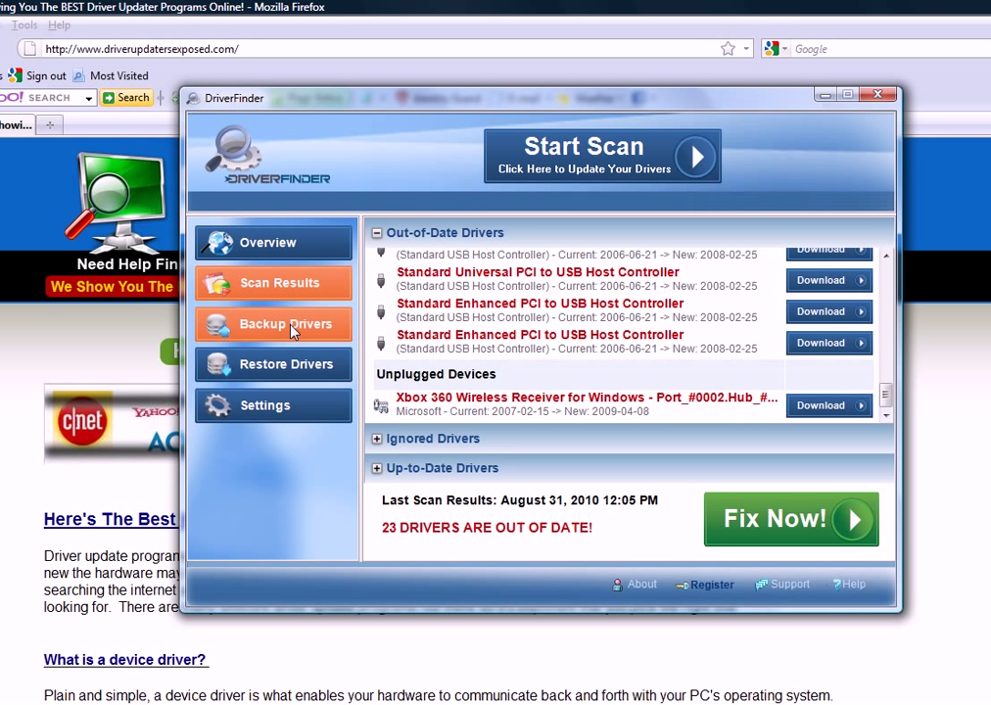
mouse_move(258, 392)
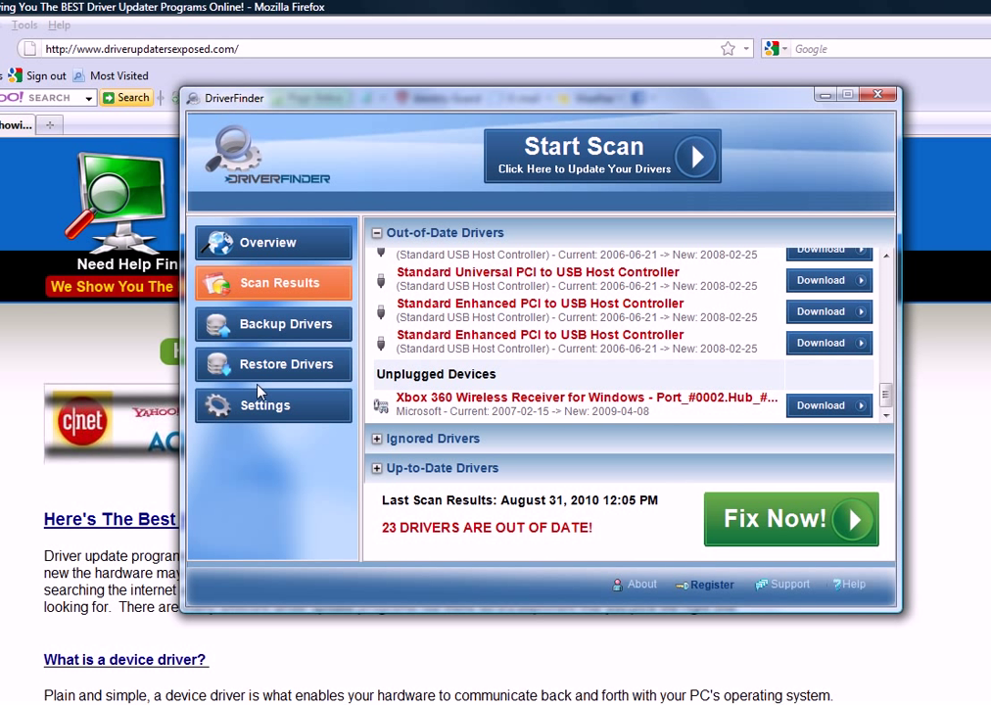
mouse_move(273, 364)
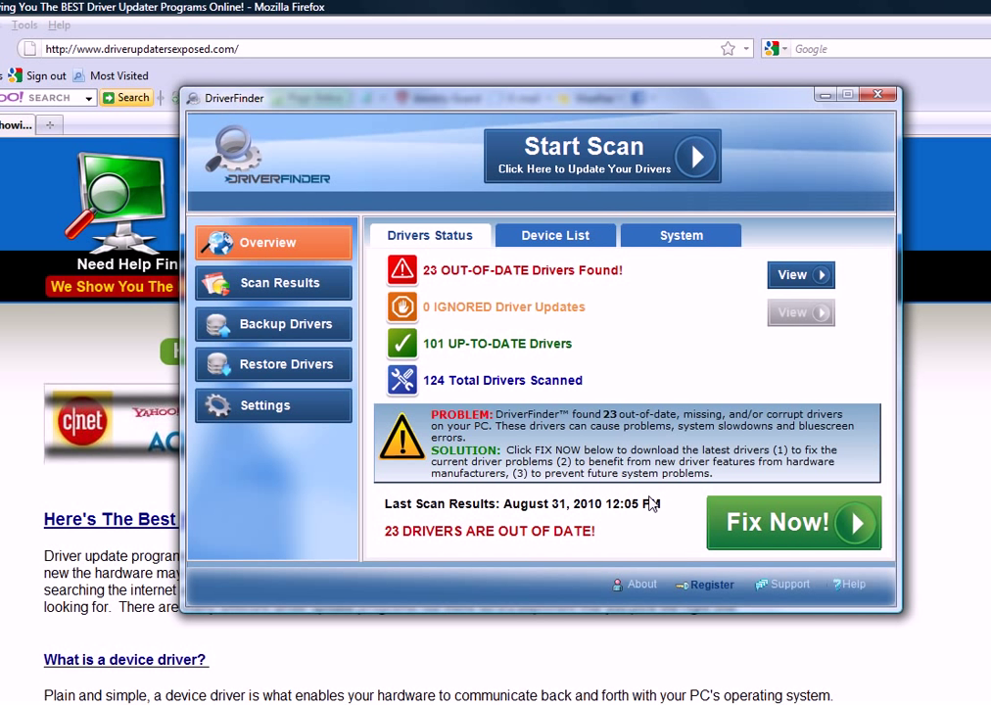
mouse_move(478, 90)
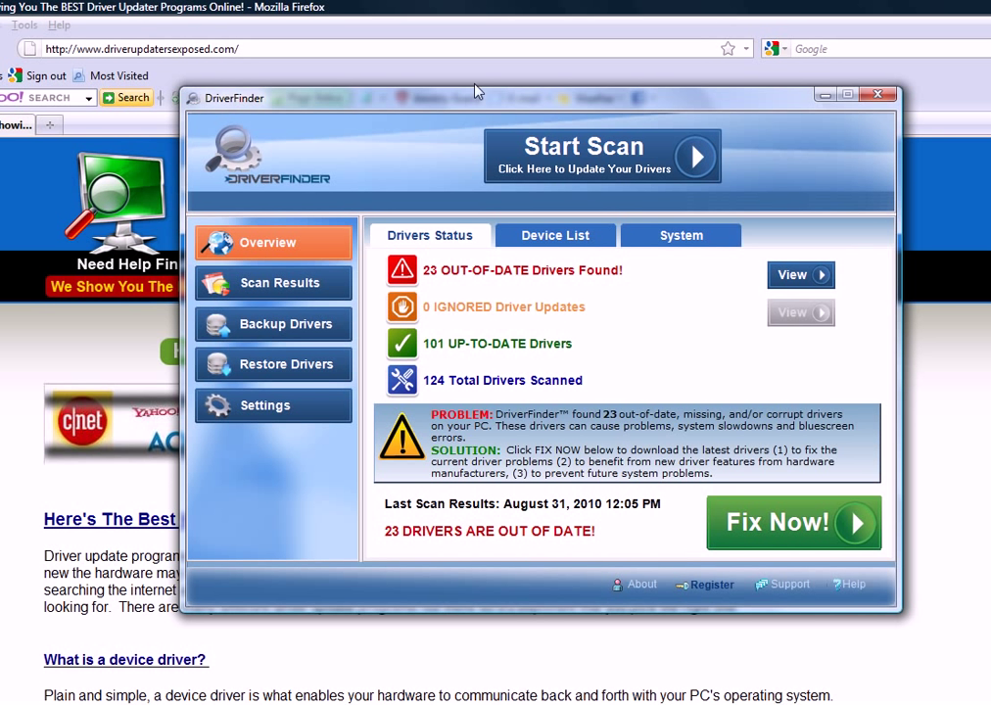
Step: Bring the Firefox Driver Updaters Exposed homepage in front of DriverFinder
click(877, 95)
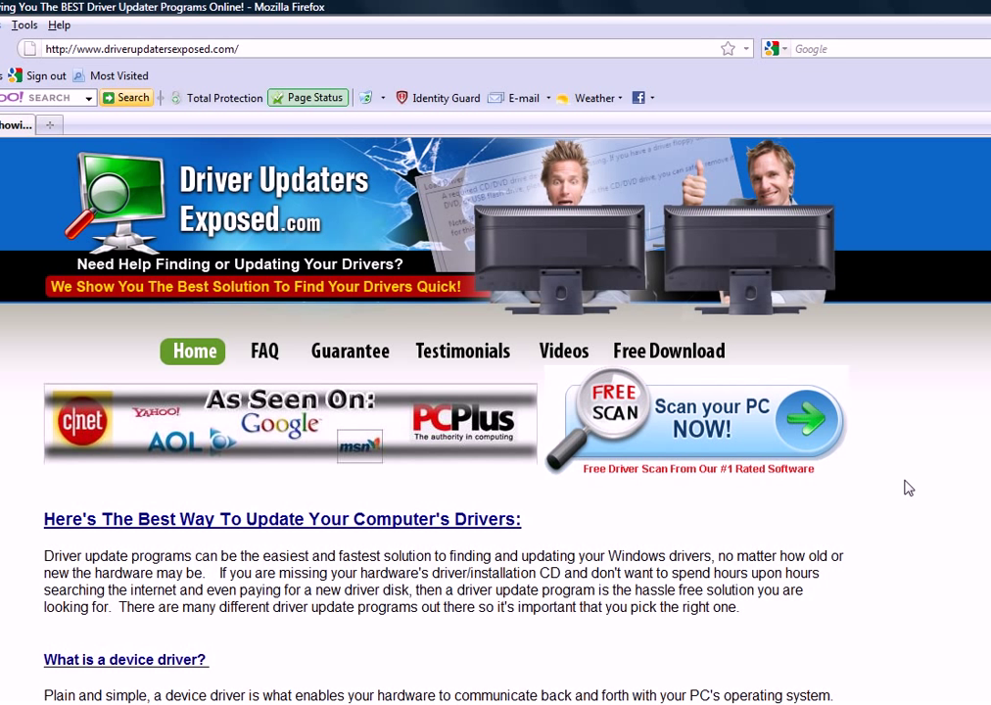